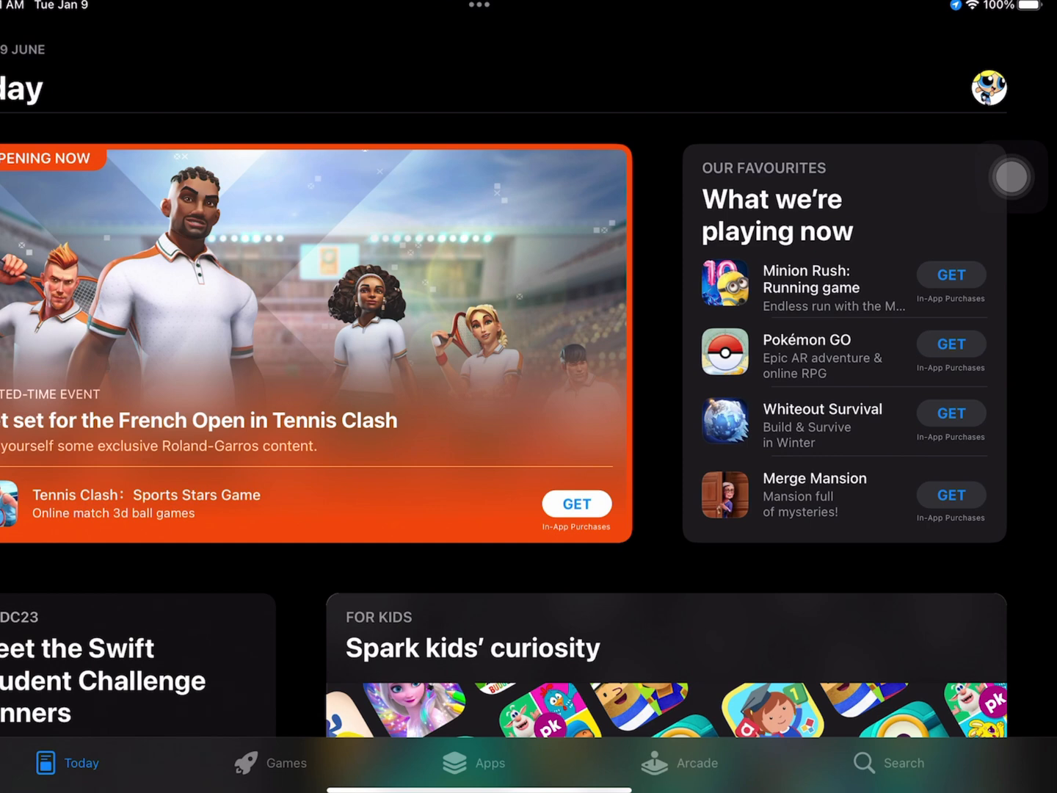
Search the App Store for 'chatgpt', install OpenAI's ChatGPT app and launch it.
left_click(902, 763)
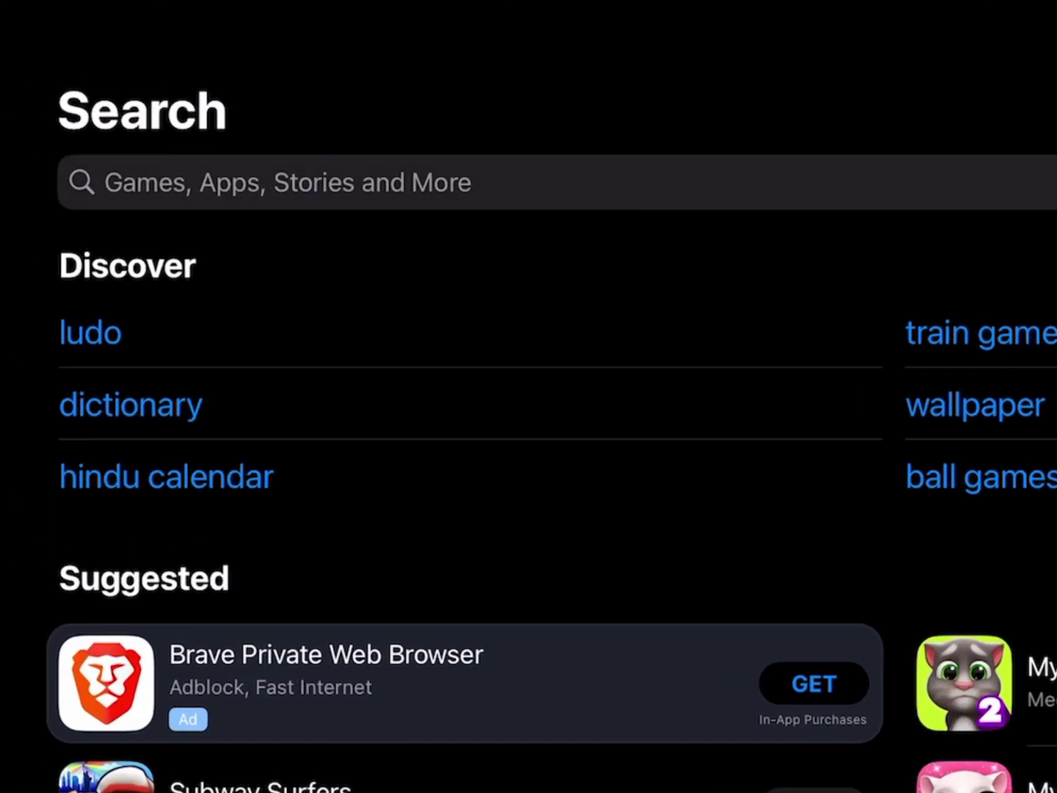
type("cha")
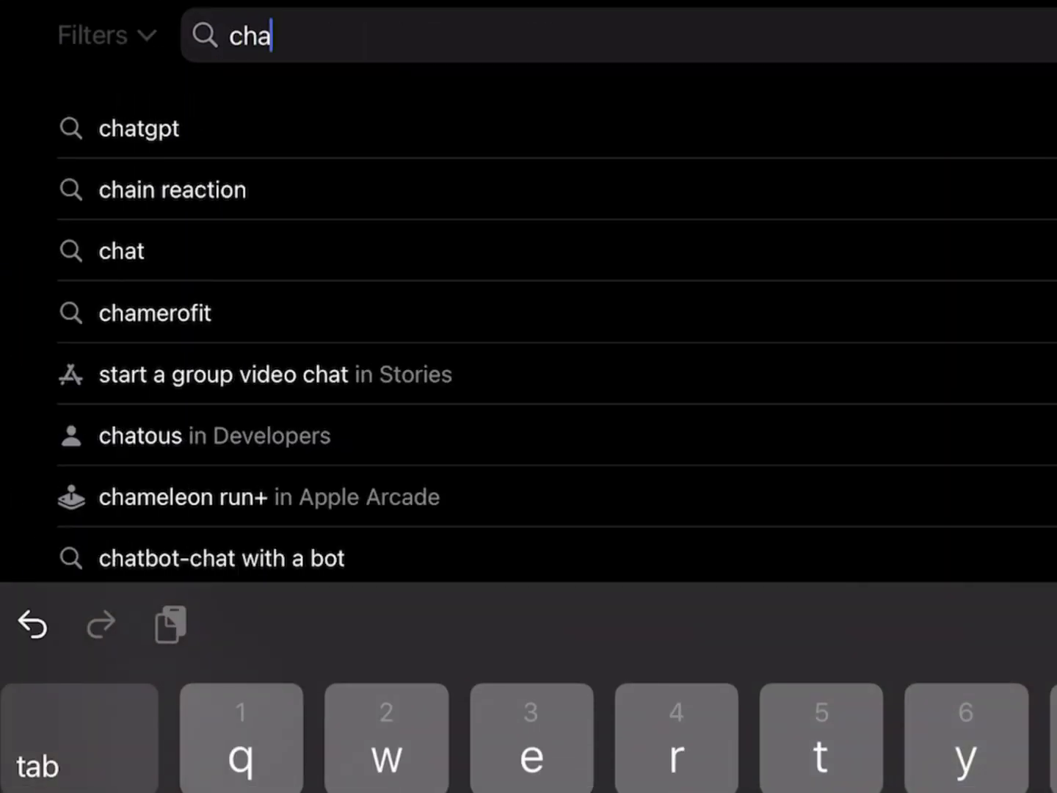
left_click(139, 127)
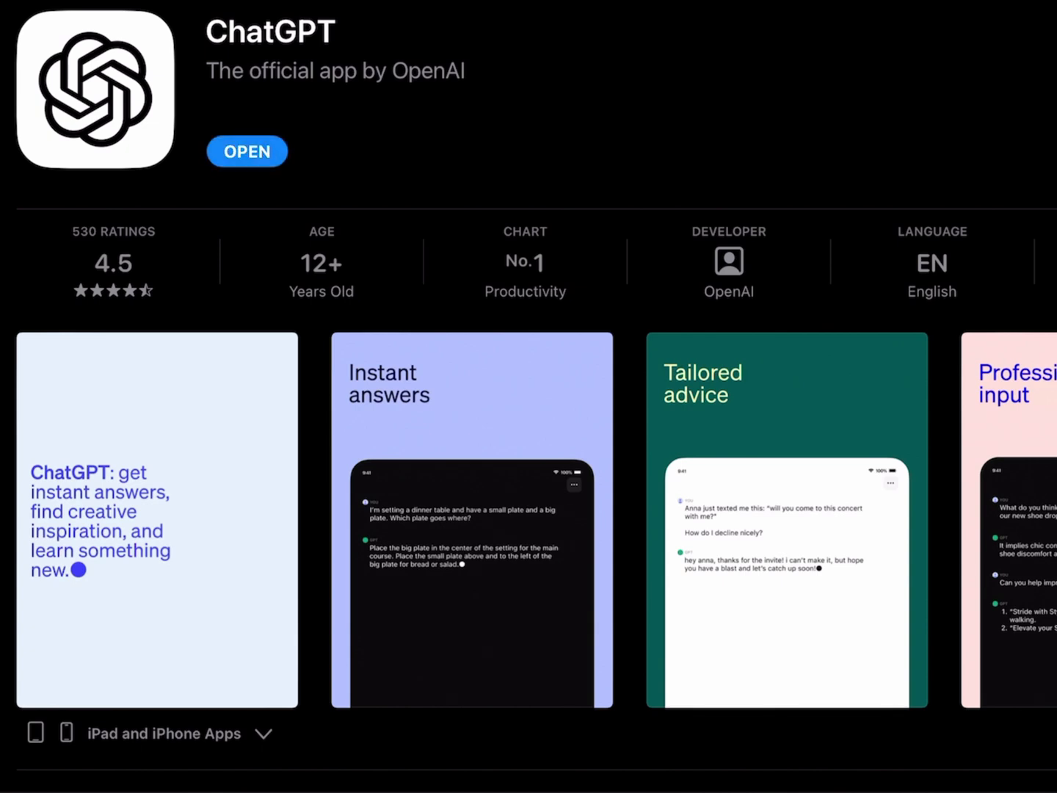
left_click(246, 151)
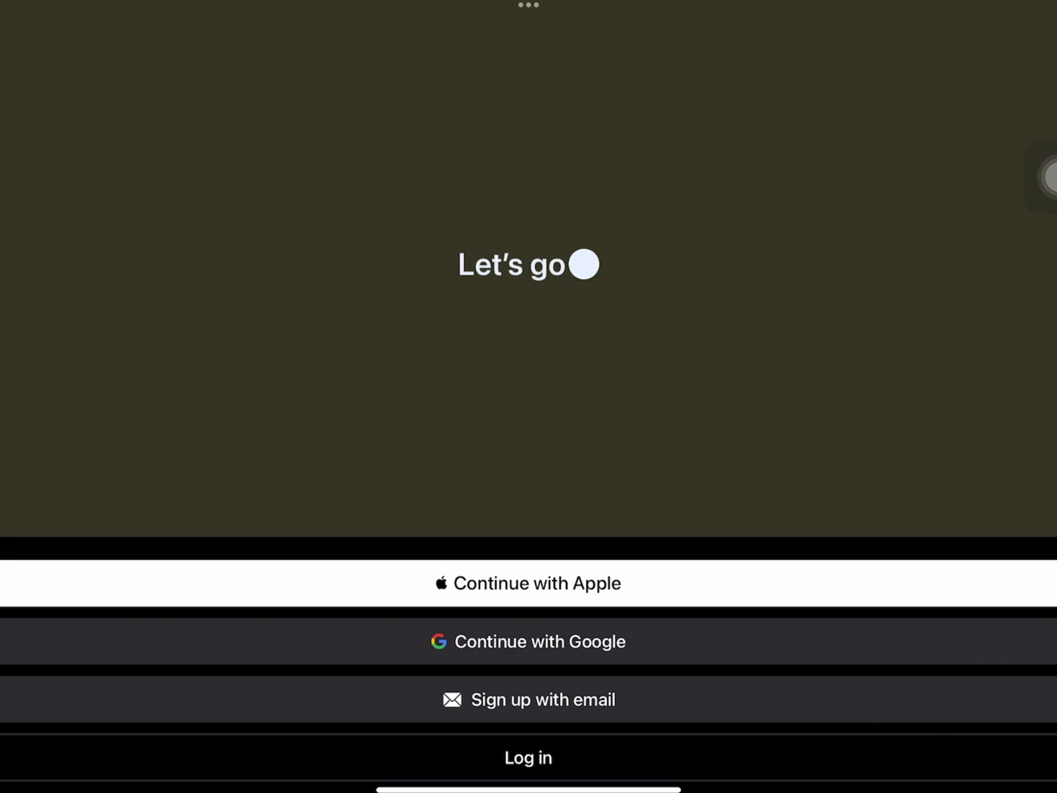
Sign up for a ChatGPT account, entering name and birthday on 'Tell us about you'.
left_click(528, 583)
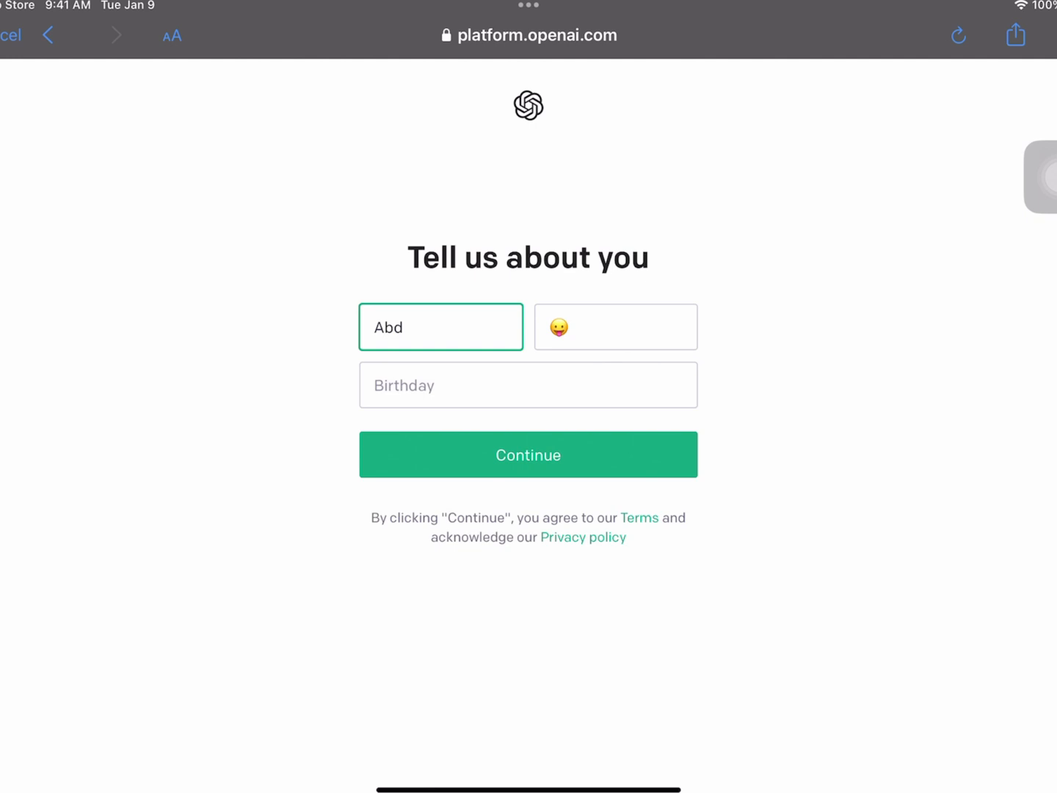
left_click(527, 385)
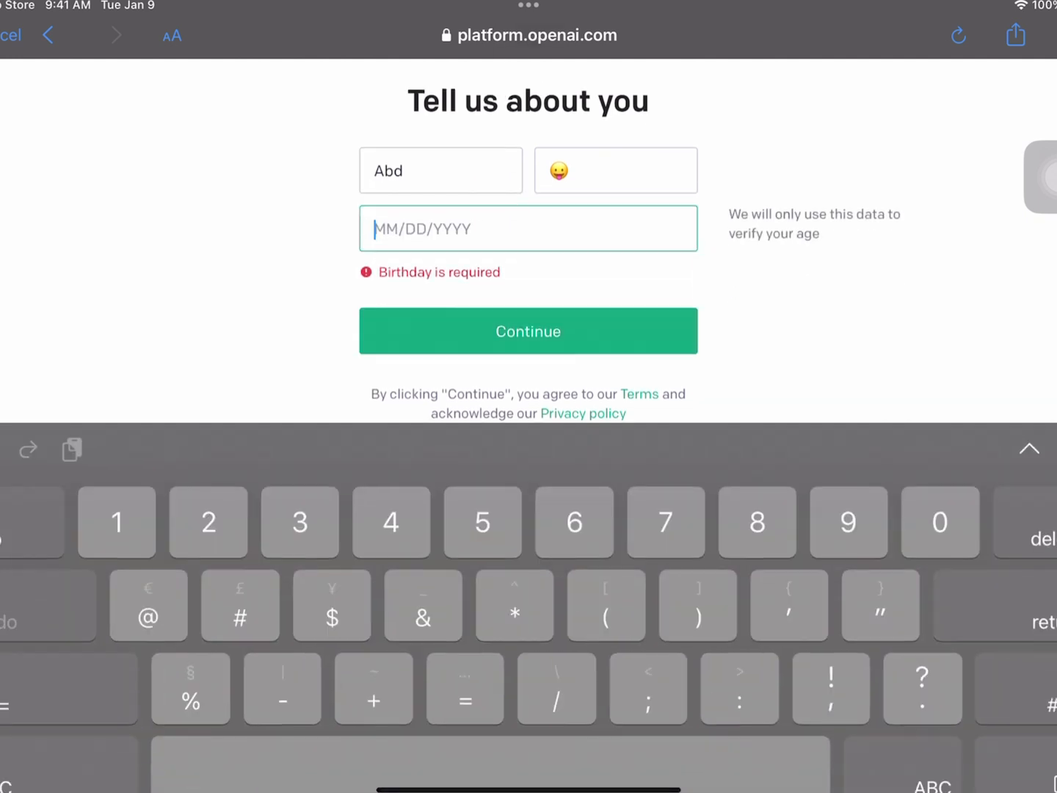
left_click(527, 331)
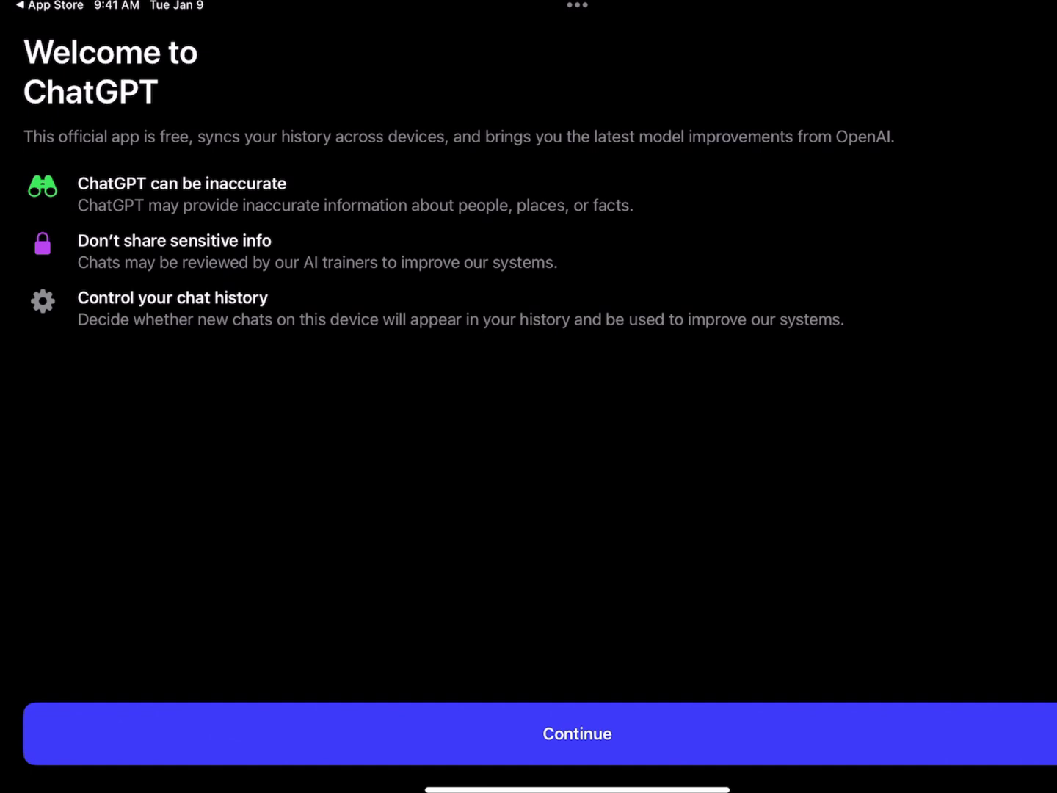
Dismiss the welcome notes and type a request for a joke about Musk.
left_click(578, 733)
type("Tell me a jo")
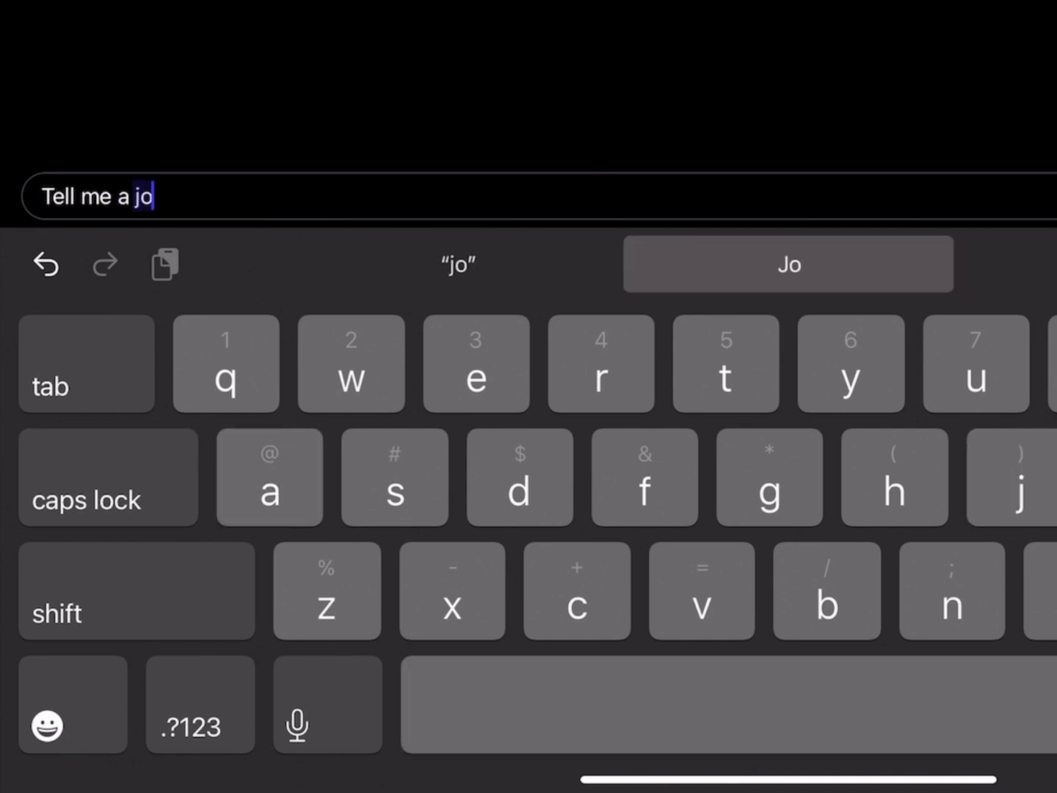
type("ke about Leon")
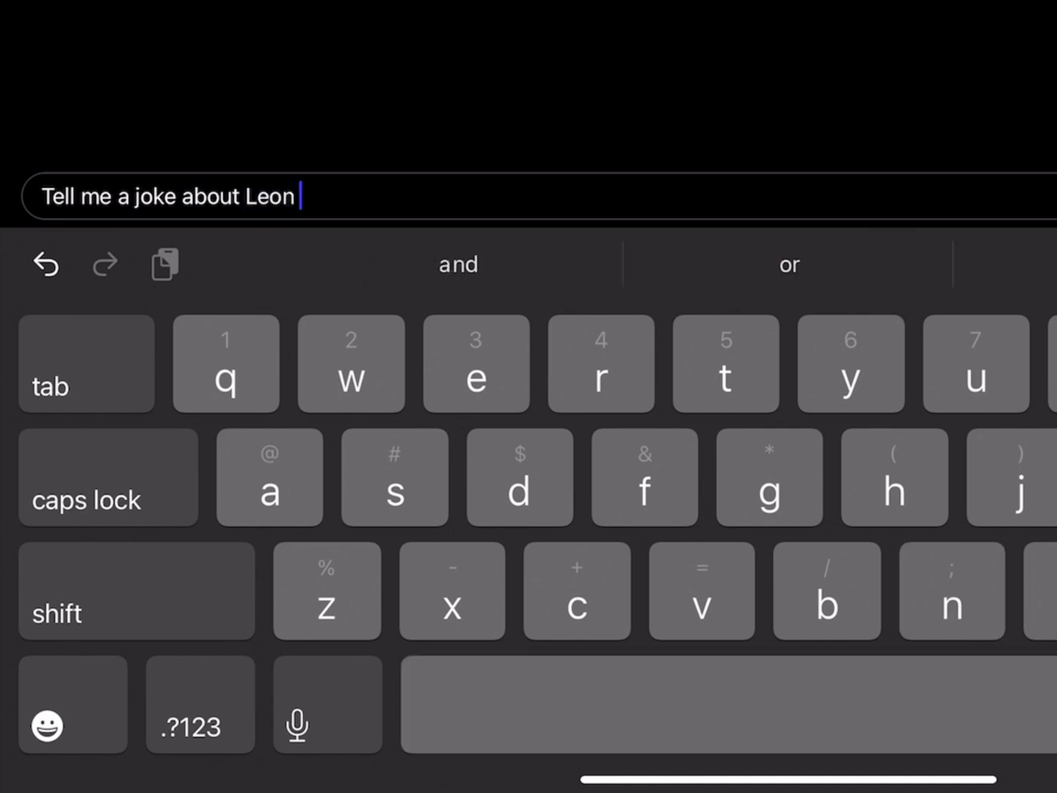
type("musk")
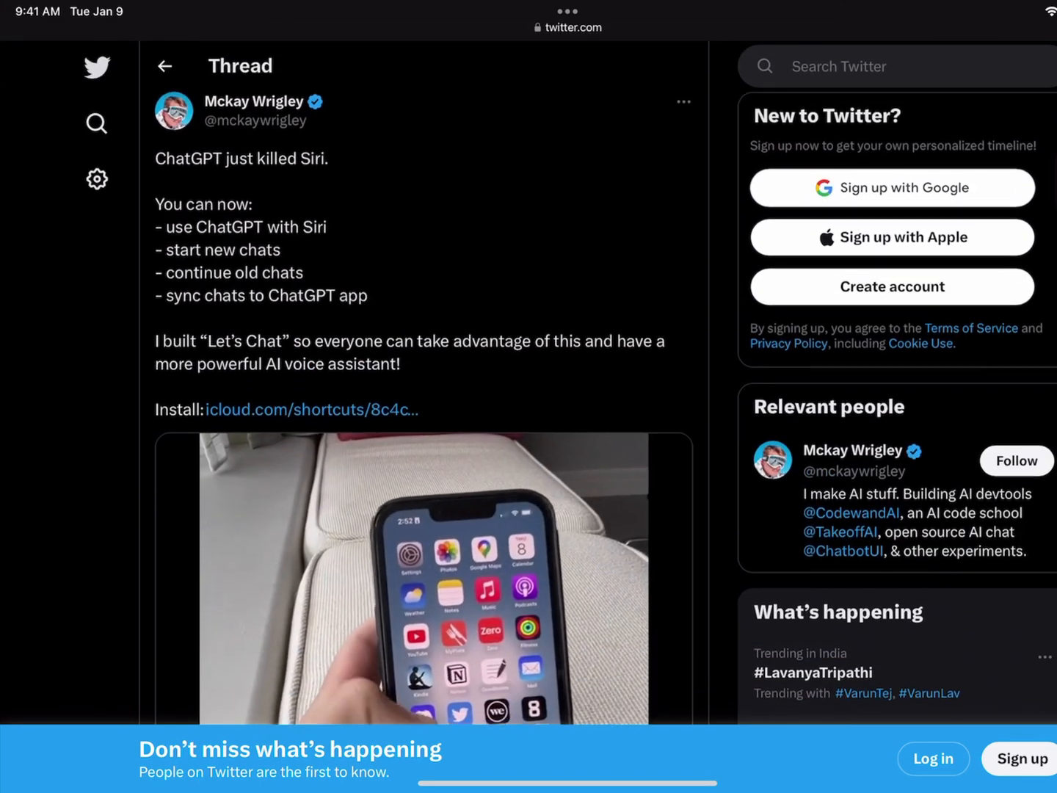
Scroll the Twitter thread to the icloud.com/shortcuts link for Let's Chat and open it.
scroll("down", 3)
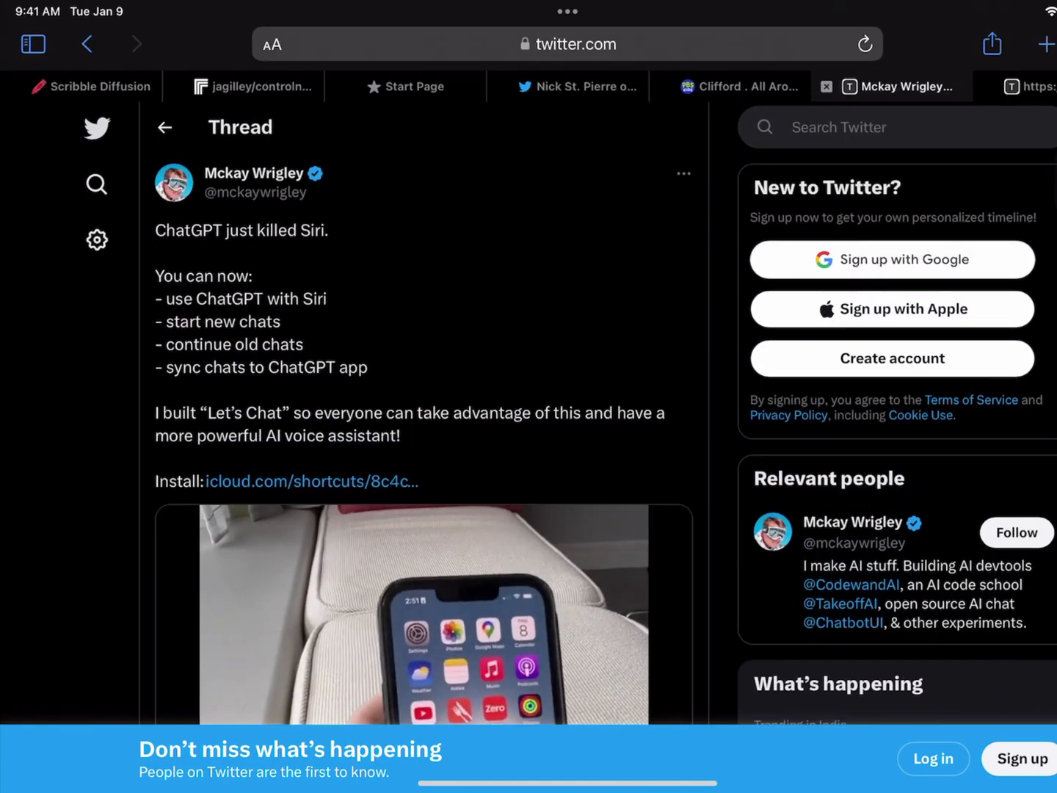
scroll("down", 3)
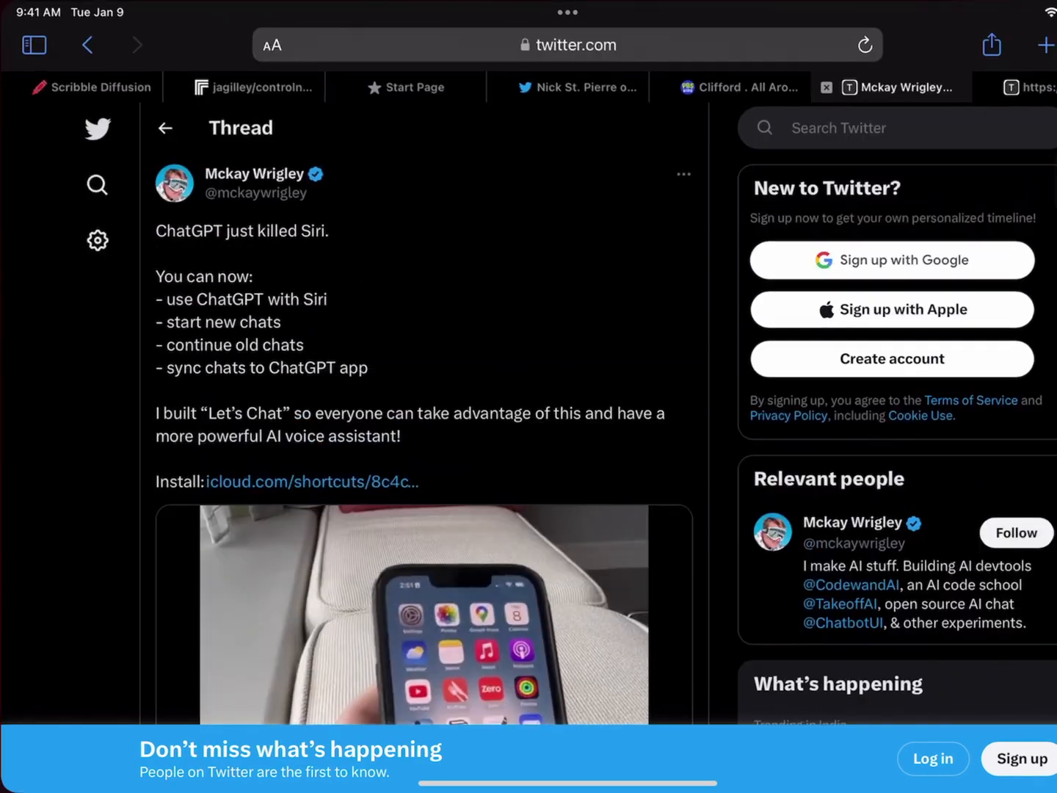
left_click(312, 482)
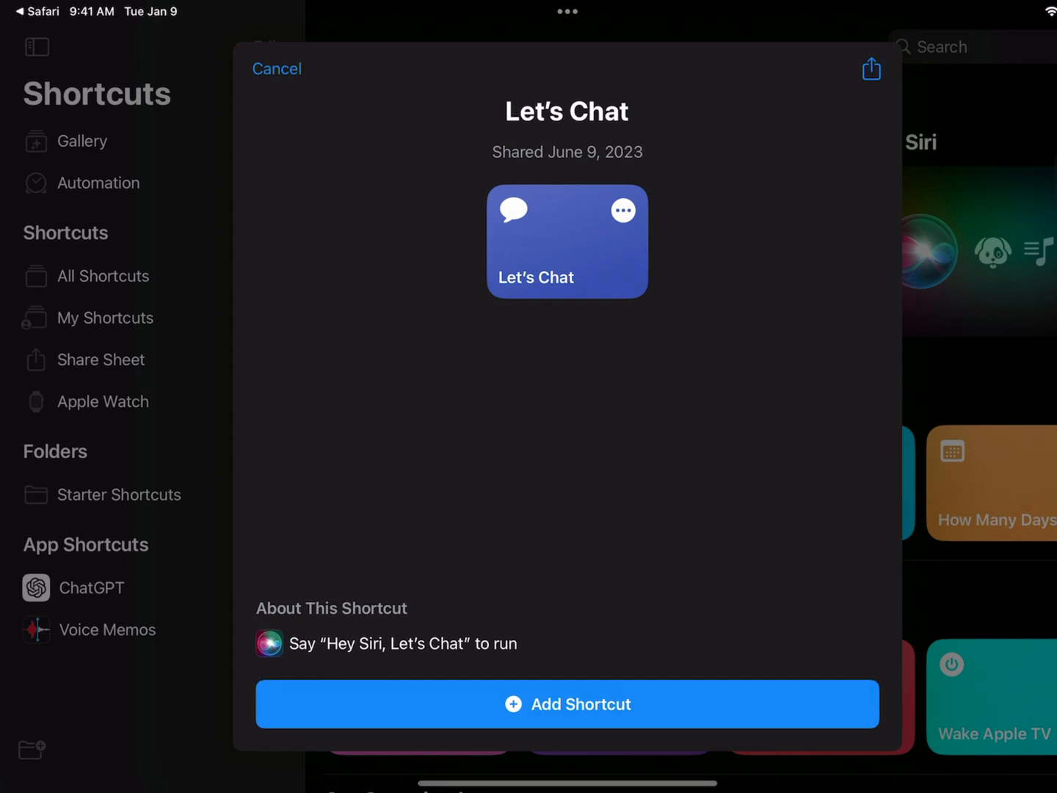
Add Let's Chat to the library and view it in All Shortcuts.
left_click(277, 68)
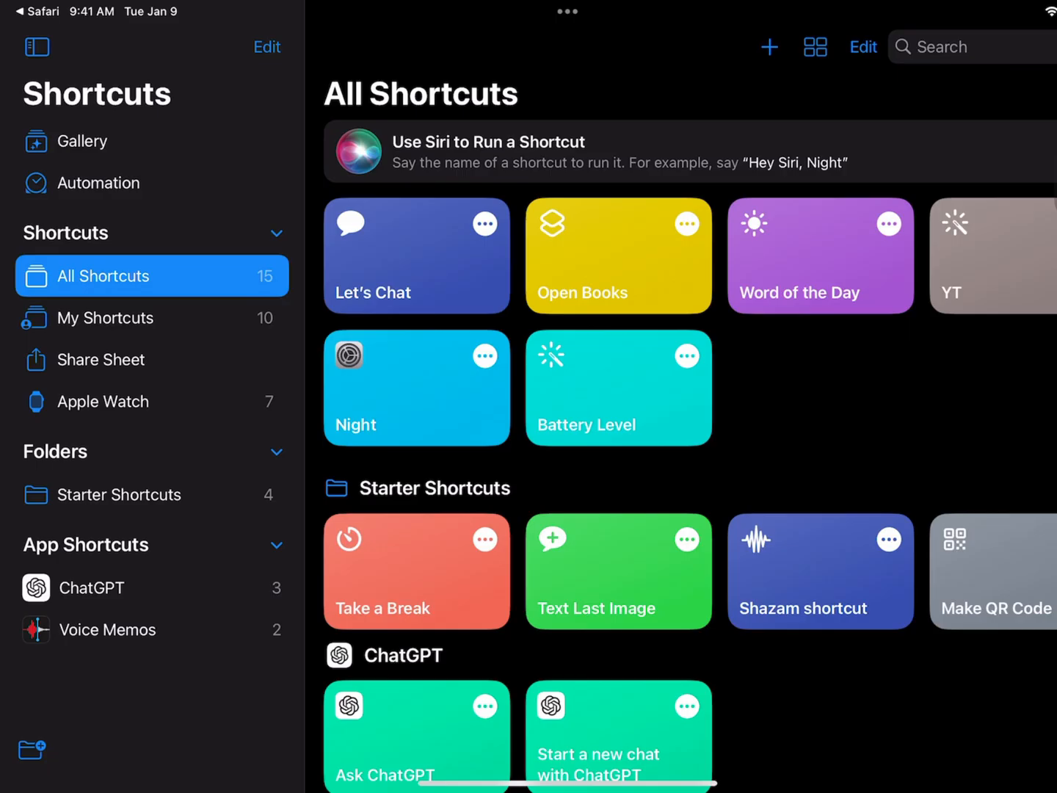
left_click(416, 255)
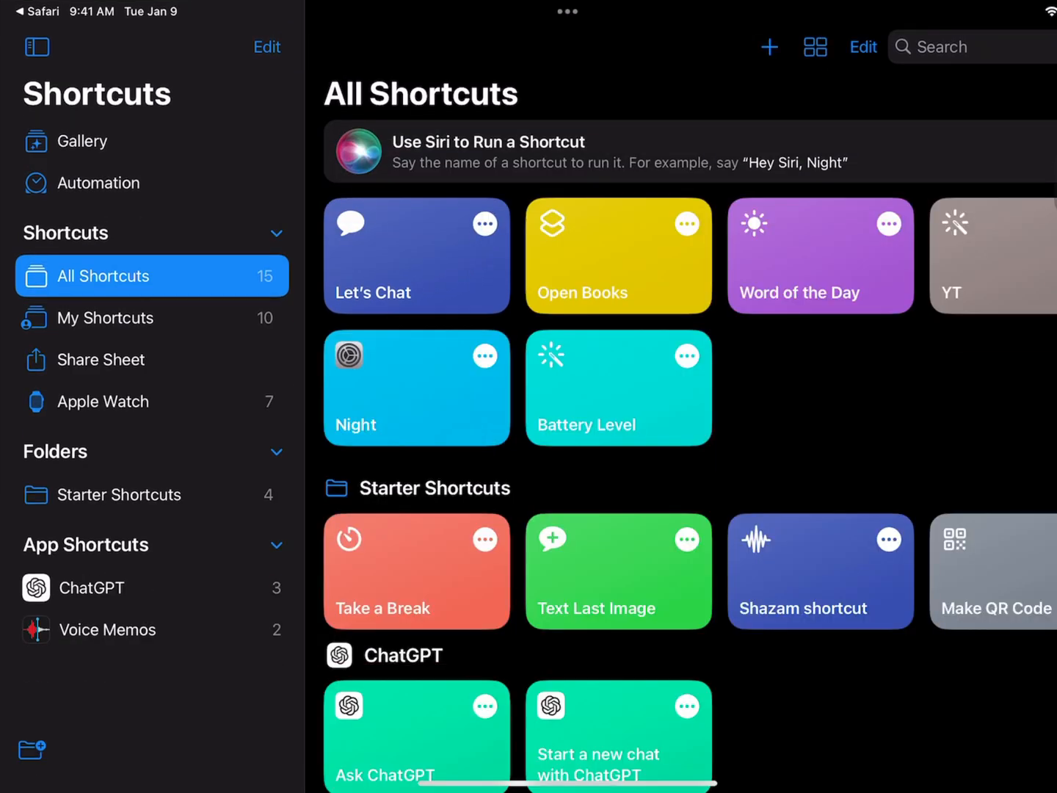
left_click(416, 255)
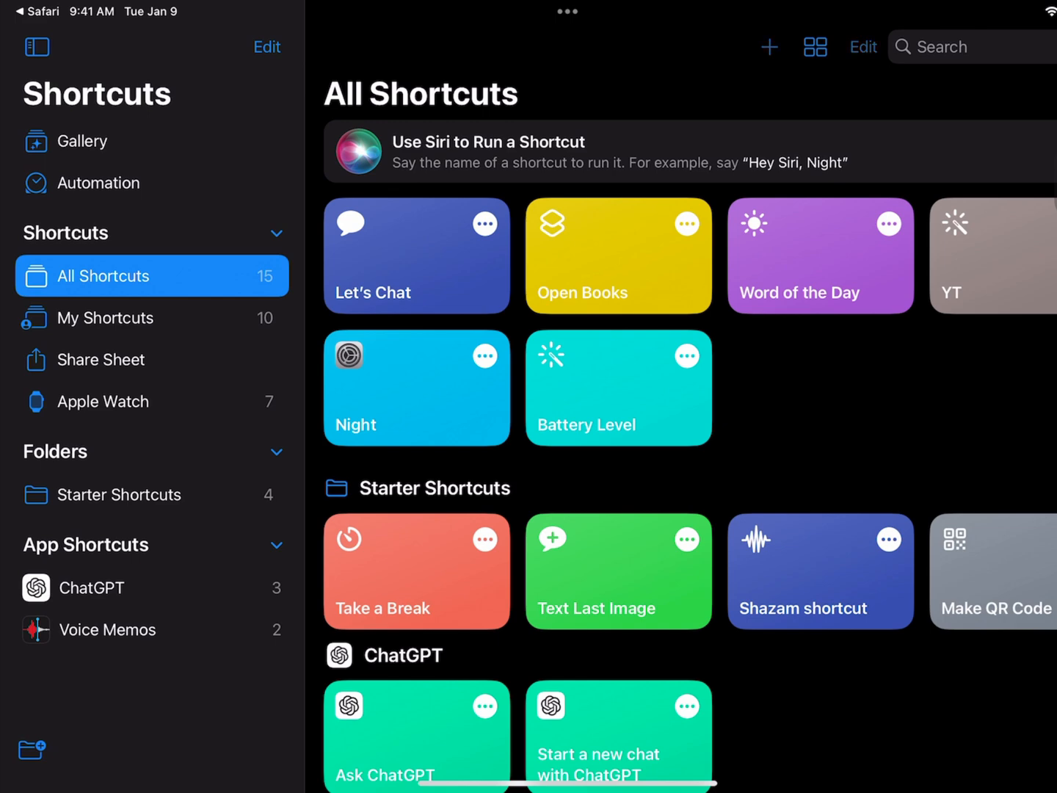
left_click(416, 256)
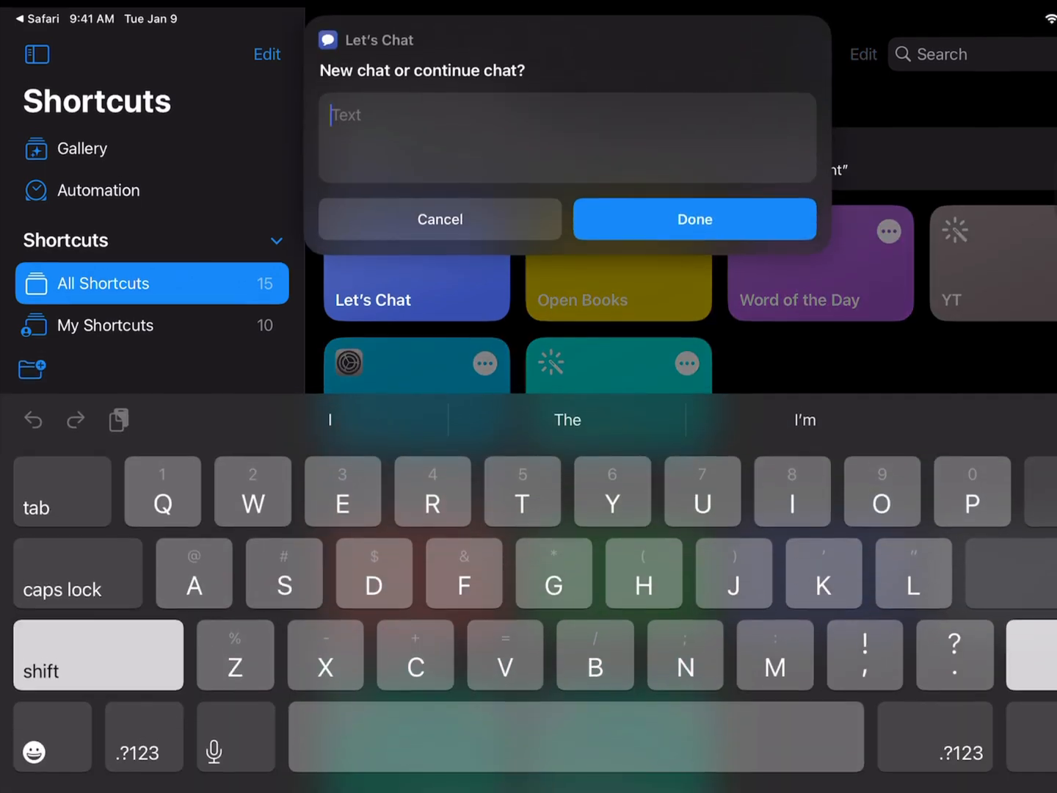
left_click(440, 219)
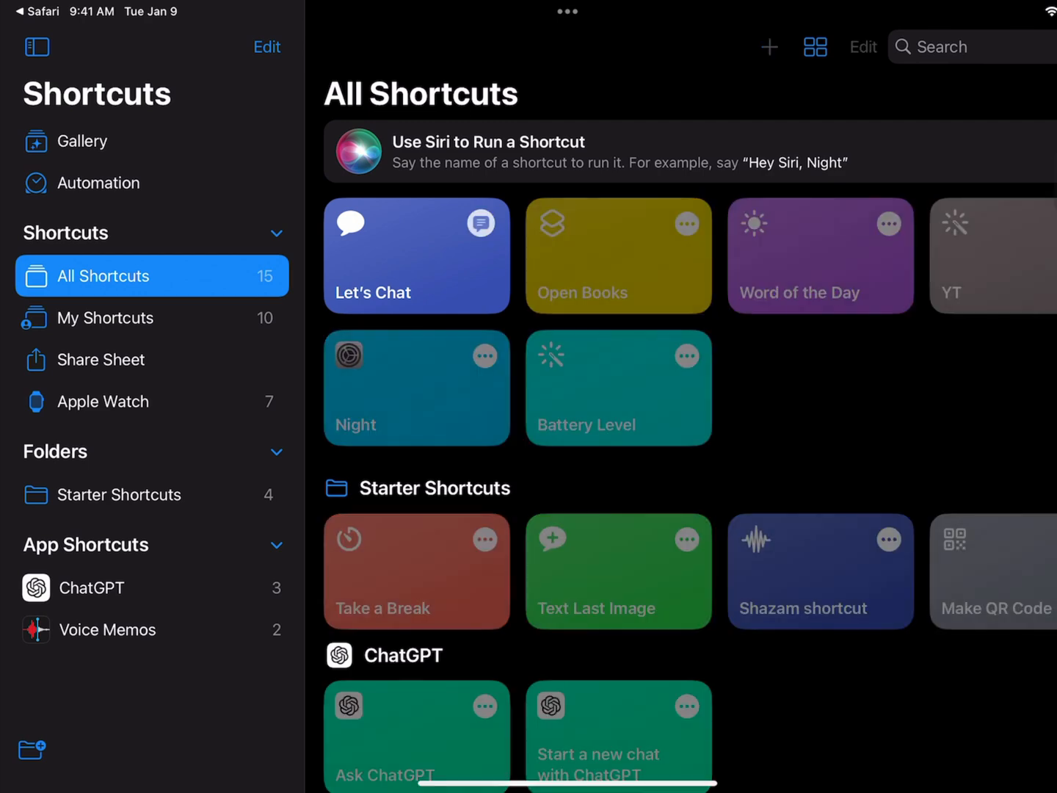
left_click(416, 255)
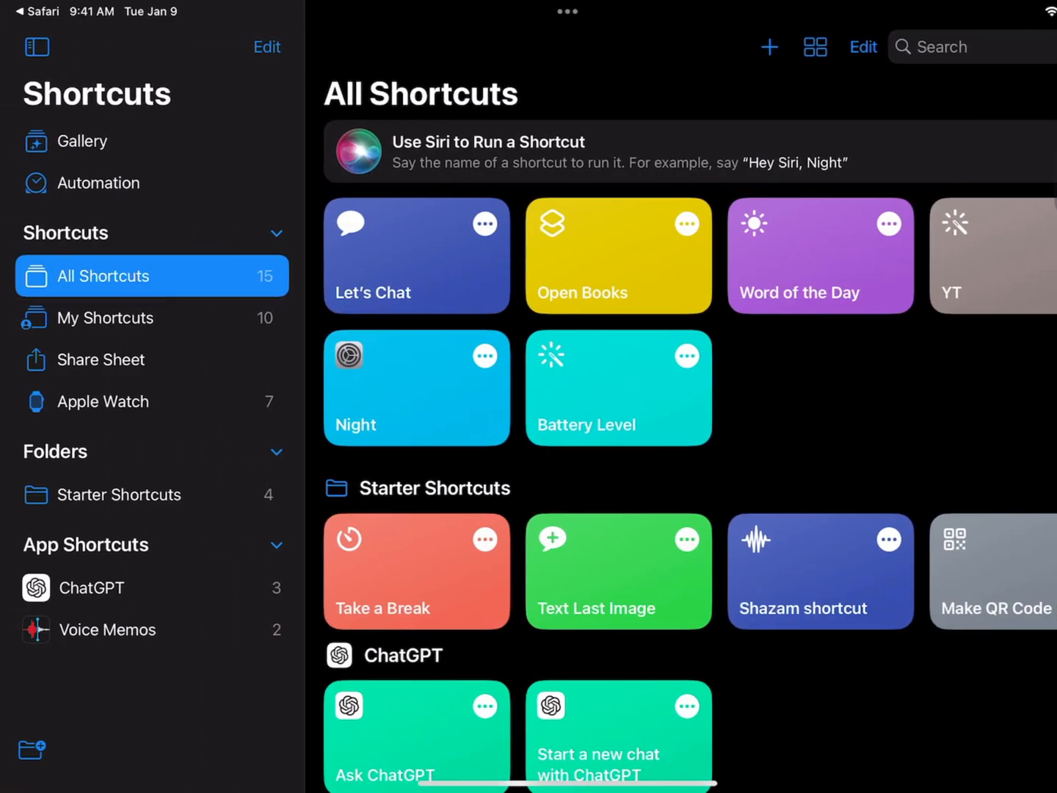
left_click(416, 255)
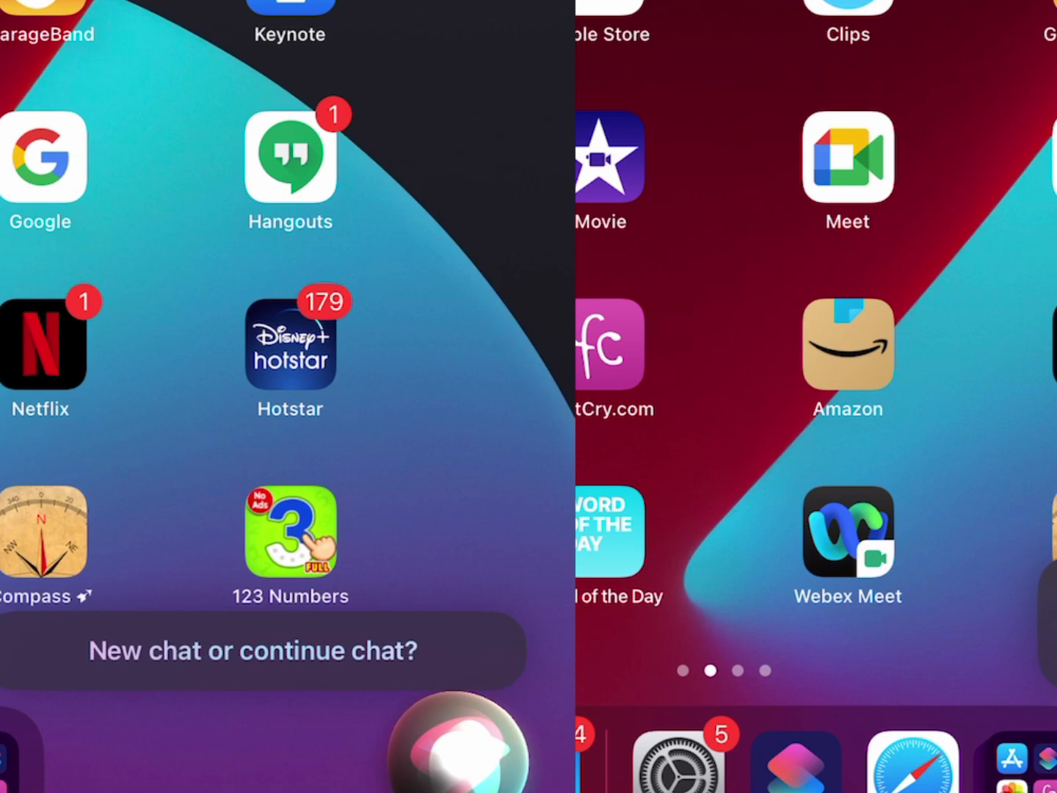
Run Let's Chat through Siri and get ChatGPT's joke about Elon Musk.
scroll("right", 3)
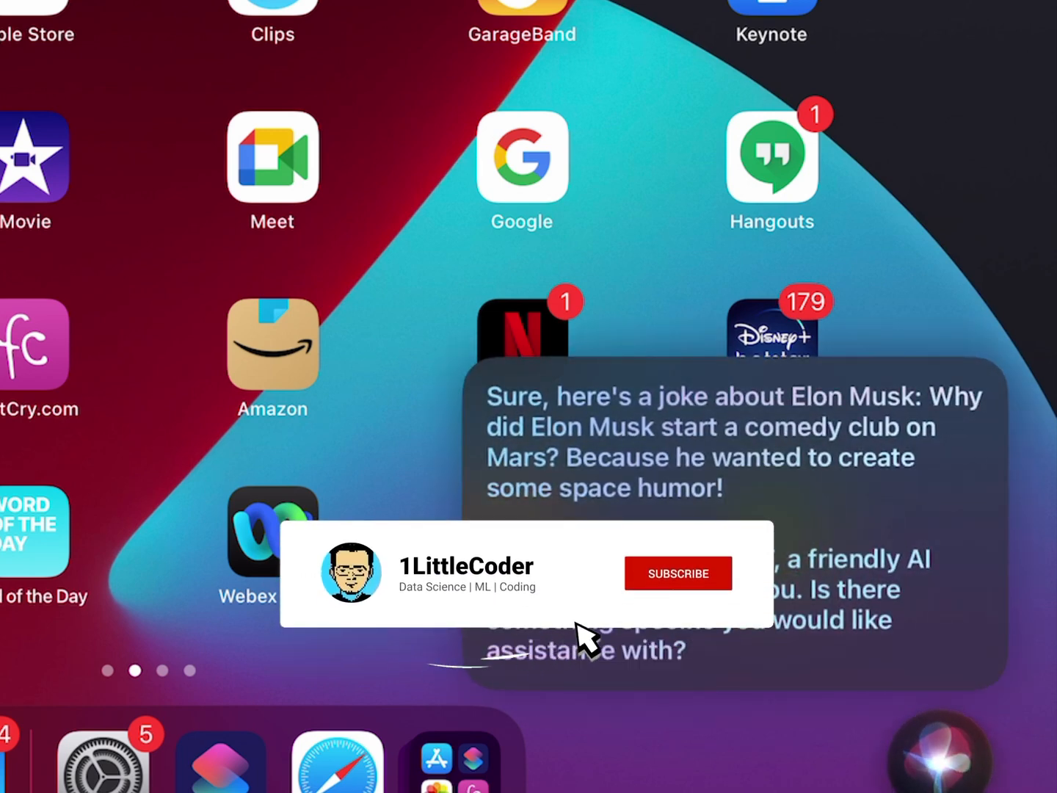
left_click(677, 573)
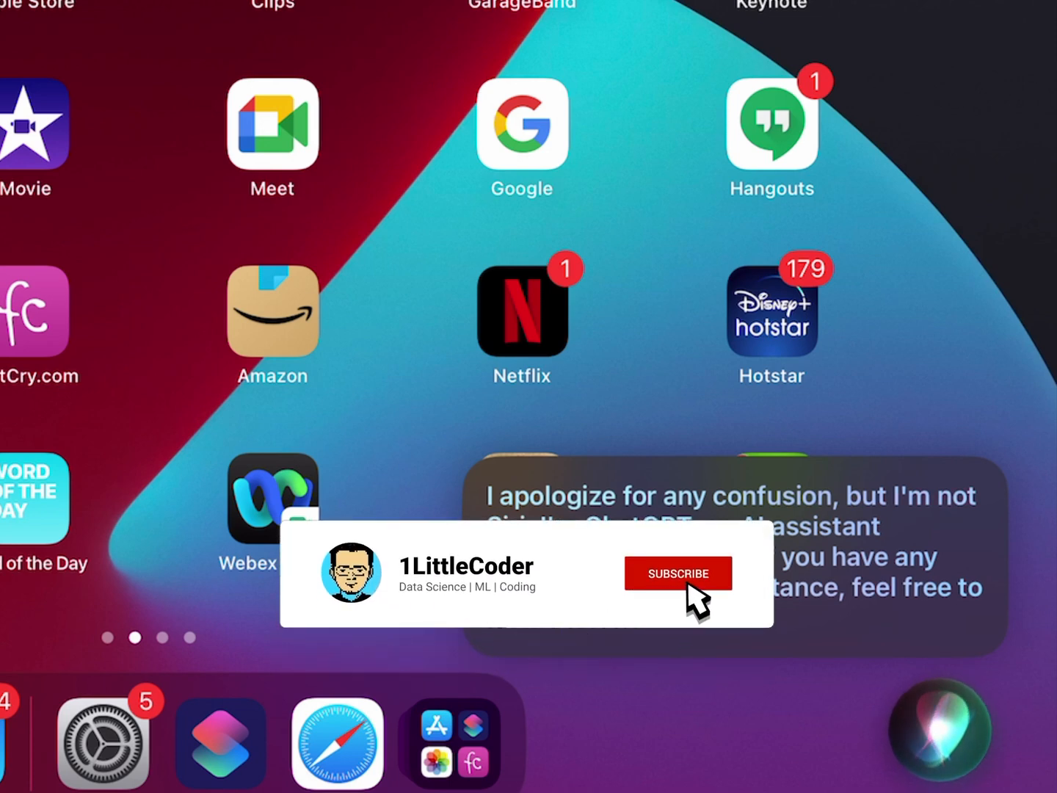
Ask Siri's Let's Chat whether it is Siri and read ChatGPT's clarification.
left_click(677, 574)
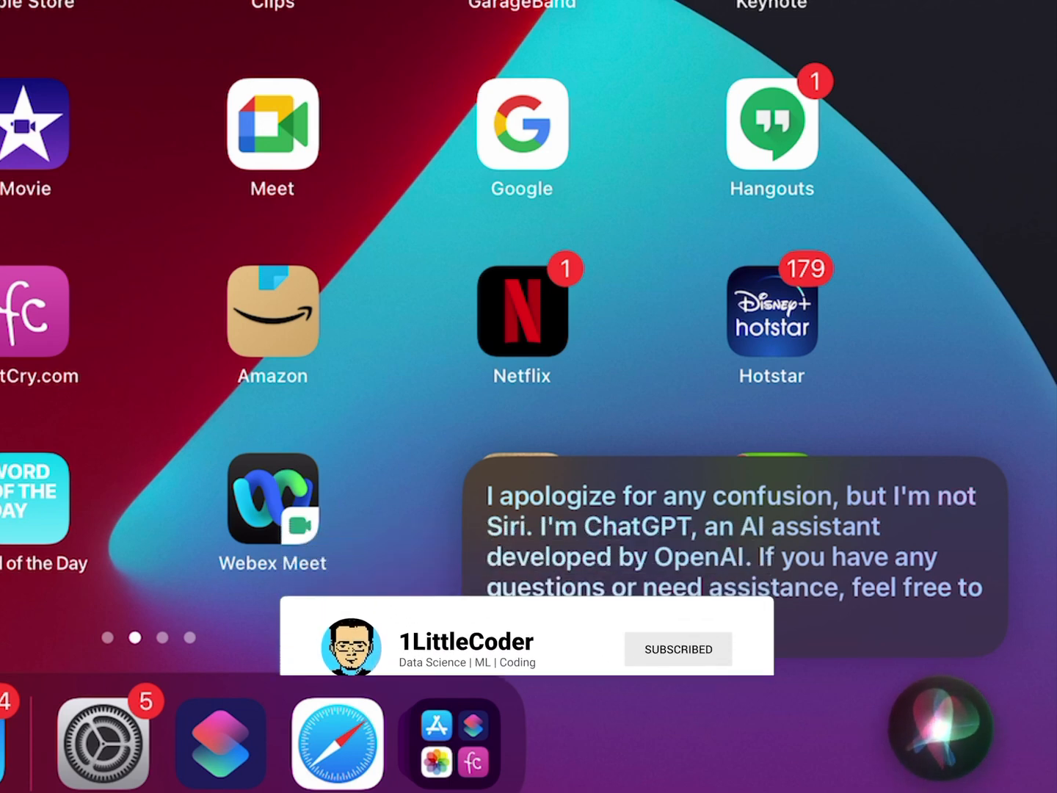